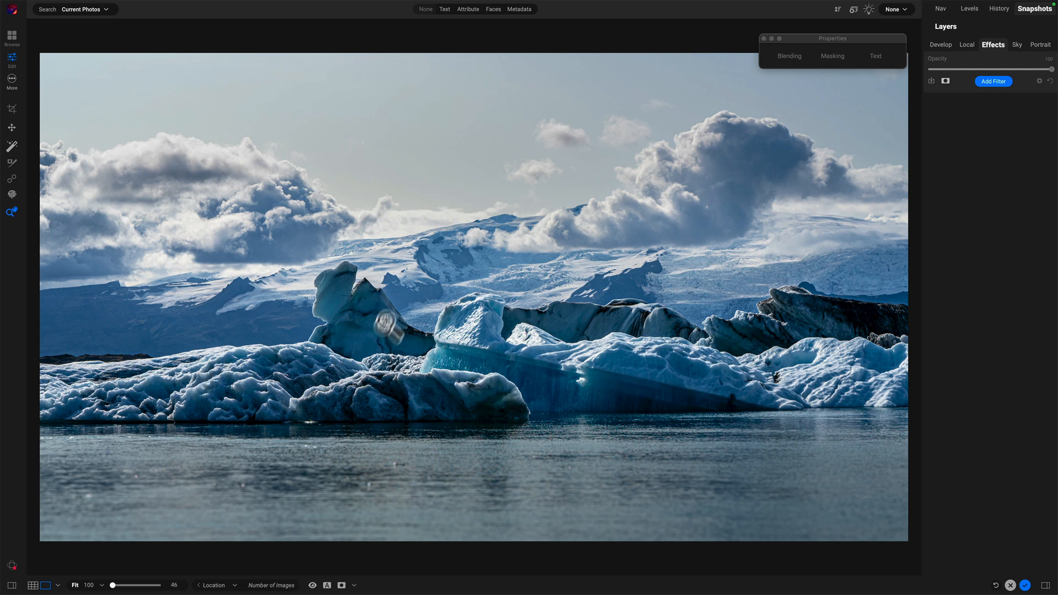
{"action": "mouse_move", "coordinate": [496, 357]}
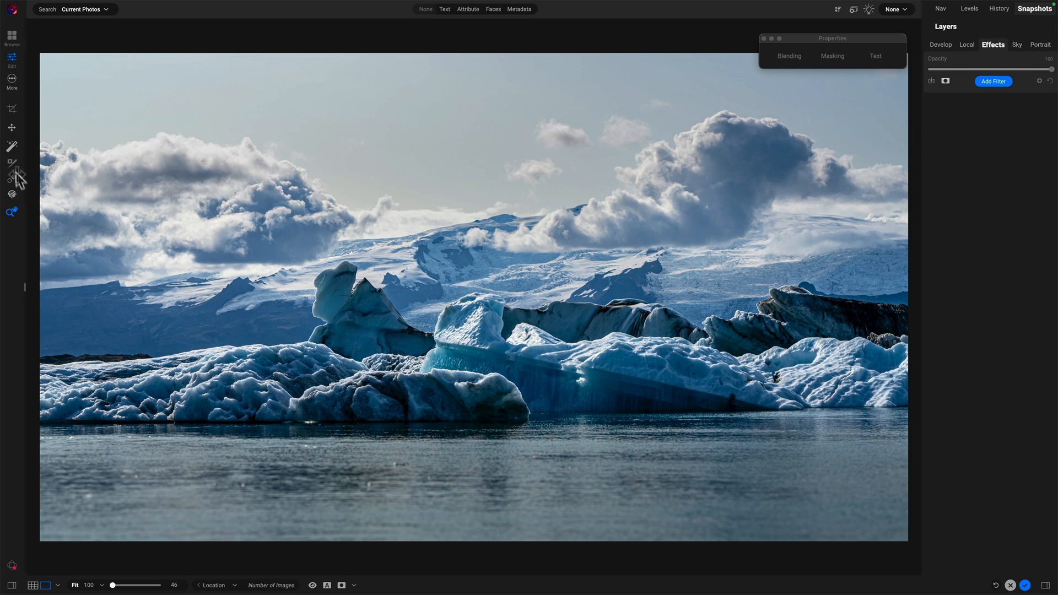
- Add a Dynamic Contrast filter from the Filters browser and apply its Surreal style
{"action": "left_click", "coordinate": [11, 145]}
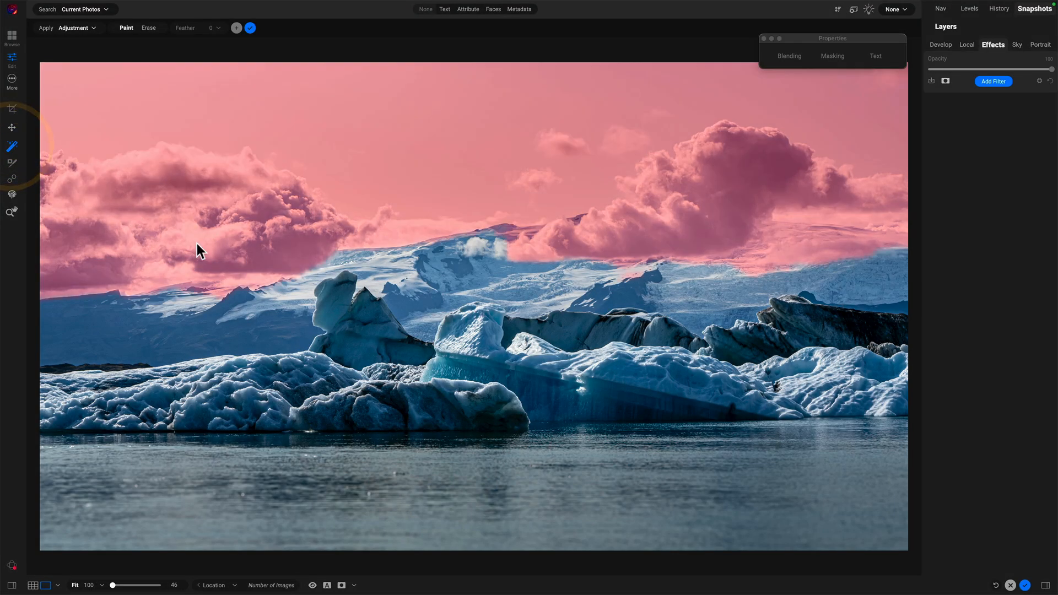
{"action": "mouse_move", "coordinate": [539, 191]}
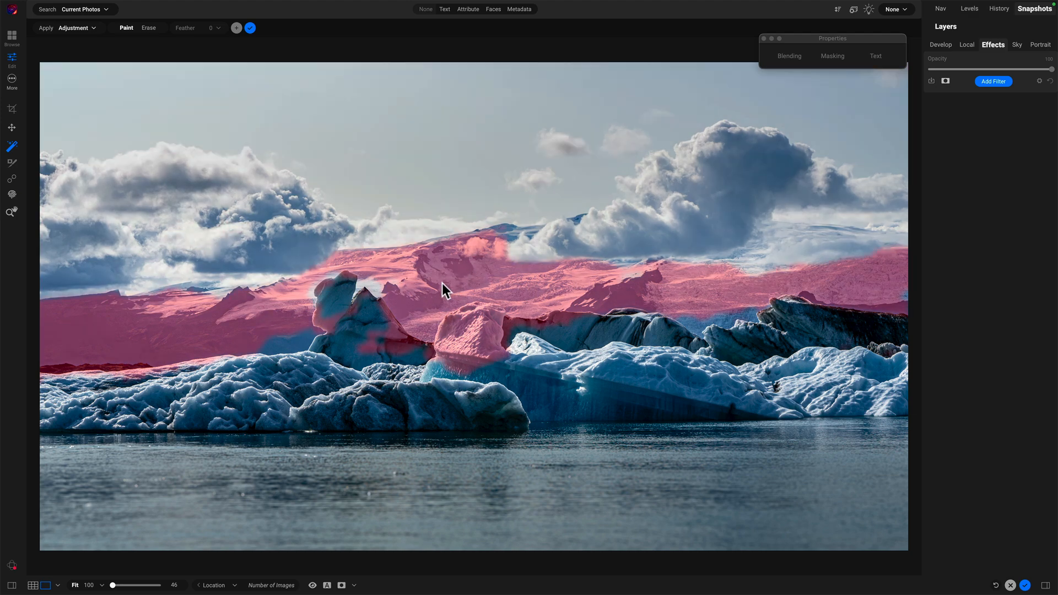
{"action": "mouse_move", "coordinate": [473, 341]}
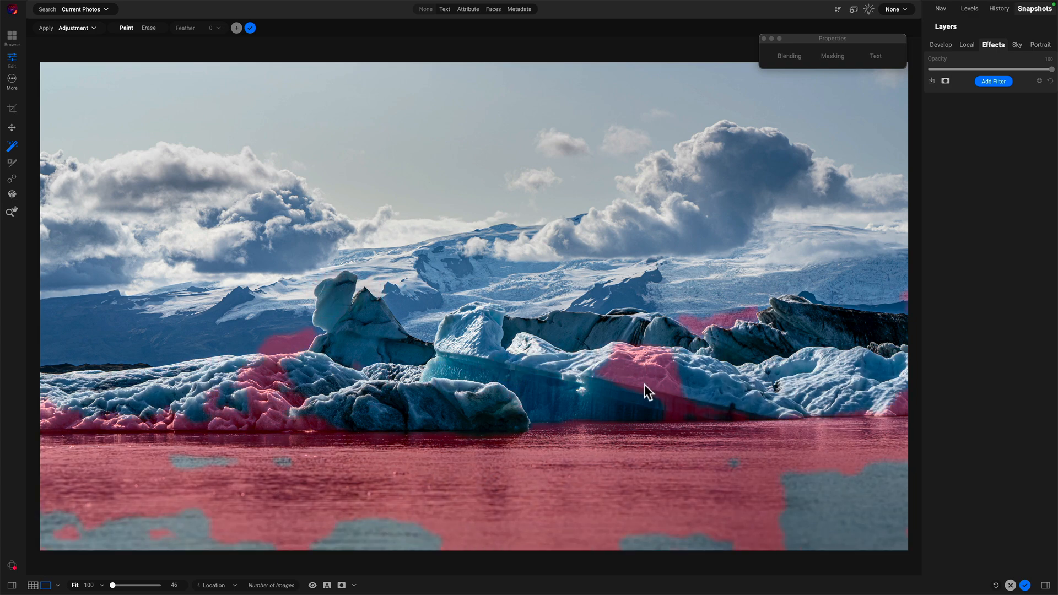
{"action": "mouse_move", "coordinate": [618, 387]}
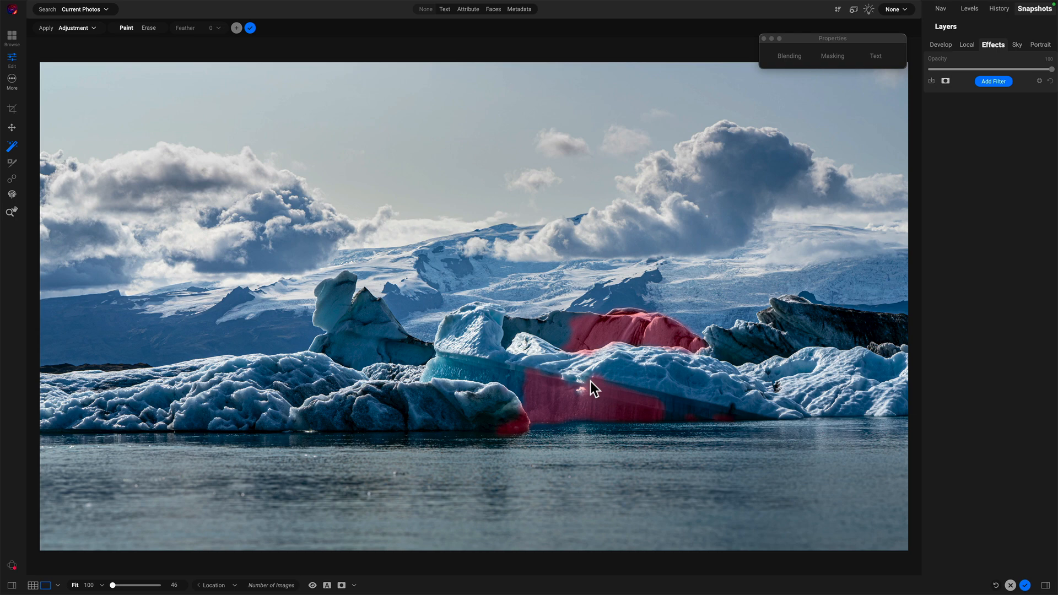
{"action": "left_click", "coordinate": [11, 211]}
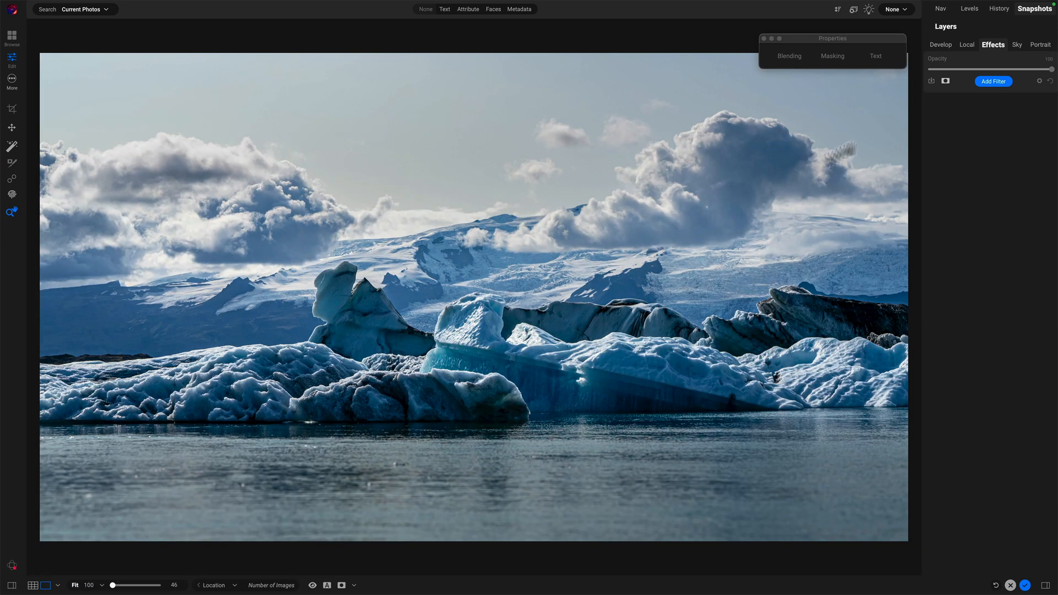
{"action": "left_click", "coordinate": [994, 81]}
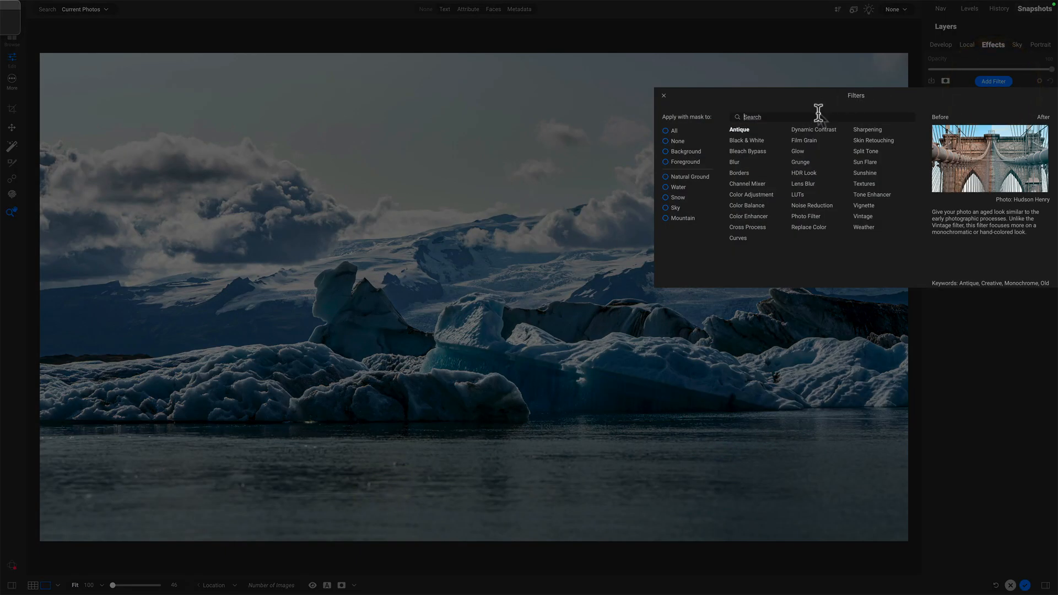
{"action": "left_click", "coordinate": [814, 129]}
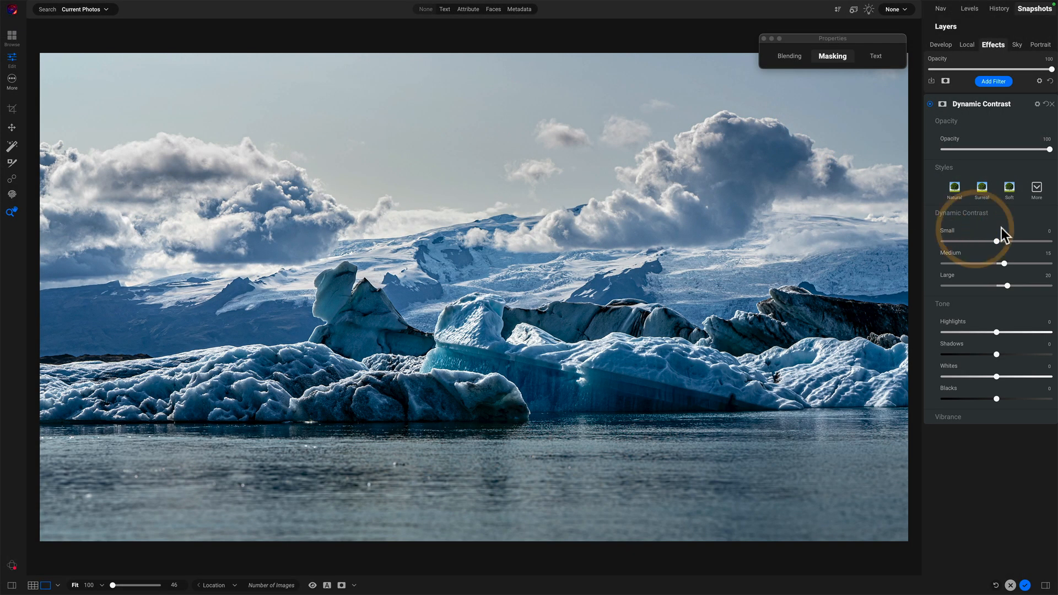
{"action": "left_click", "coordinate": [981, 188]}
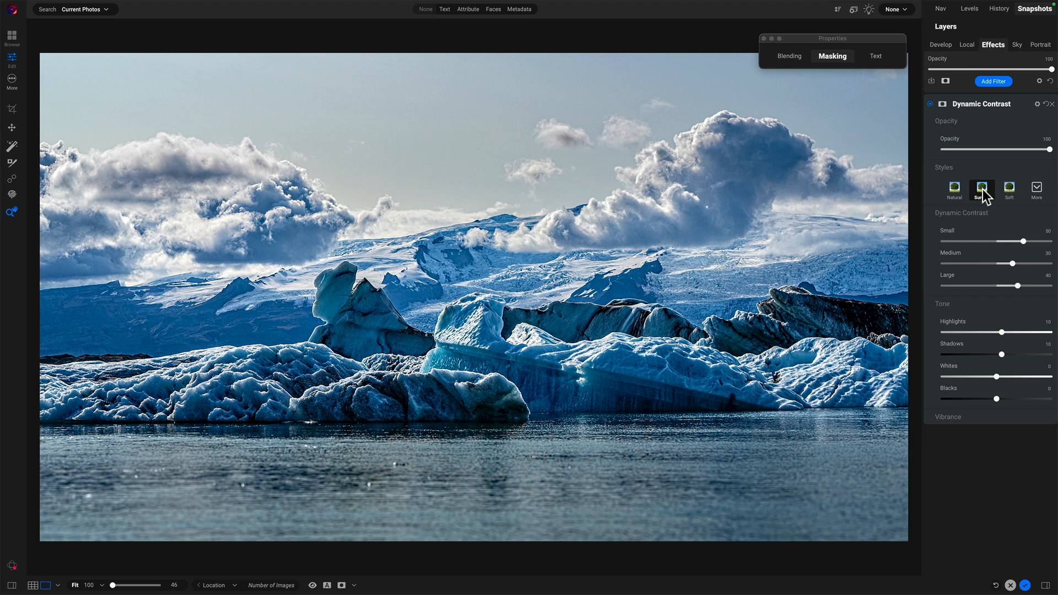
{"action": "left_click", "coordinate": [981, 191]}
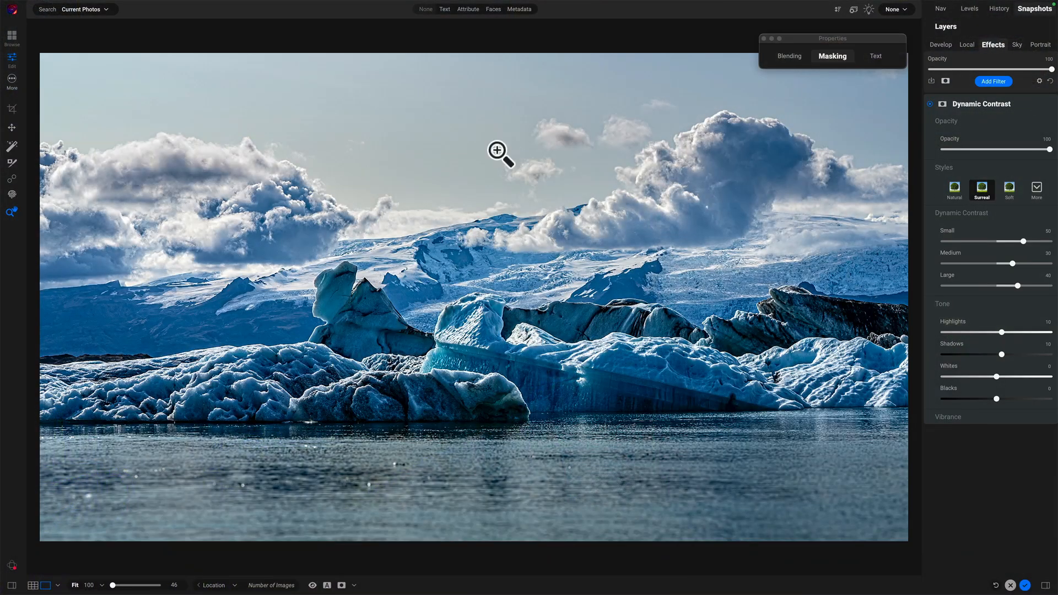
- Choose the Refine Brush for masking and set its Method to Hard Edges instead of Hair/Branches
{"action": "left_click", "coordinate": [19, 245]}
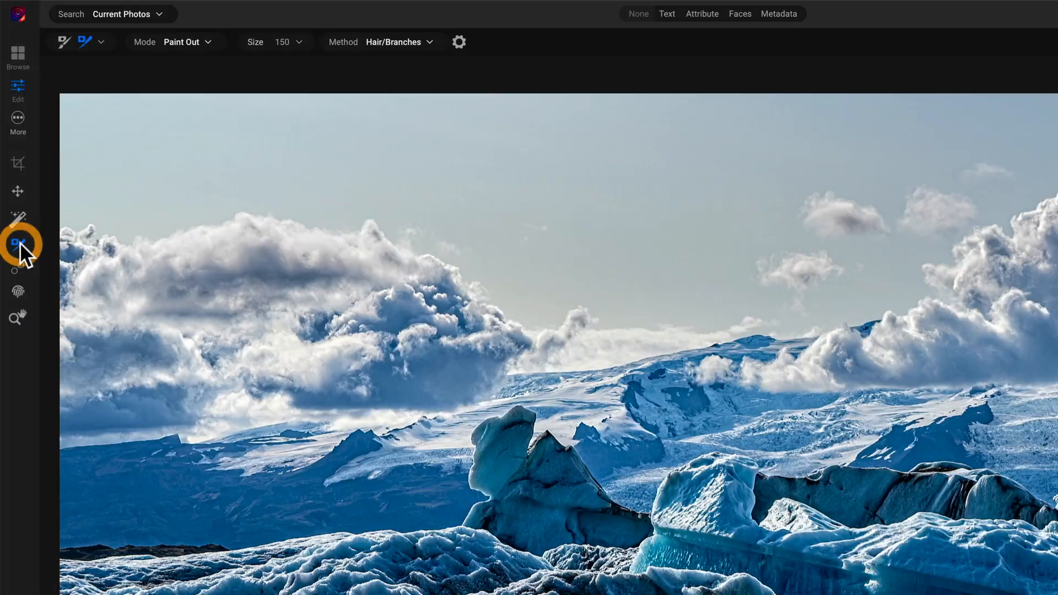
{"action": "left_click", "coordinate": [101, 42]}
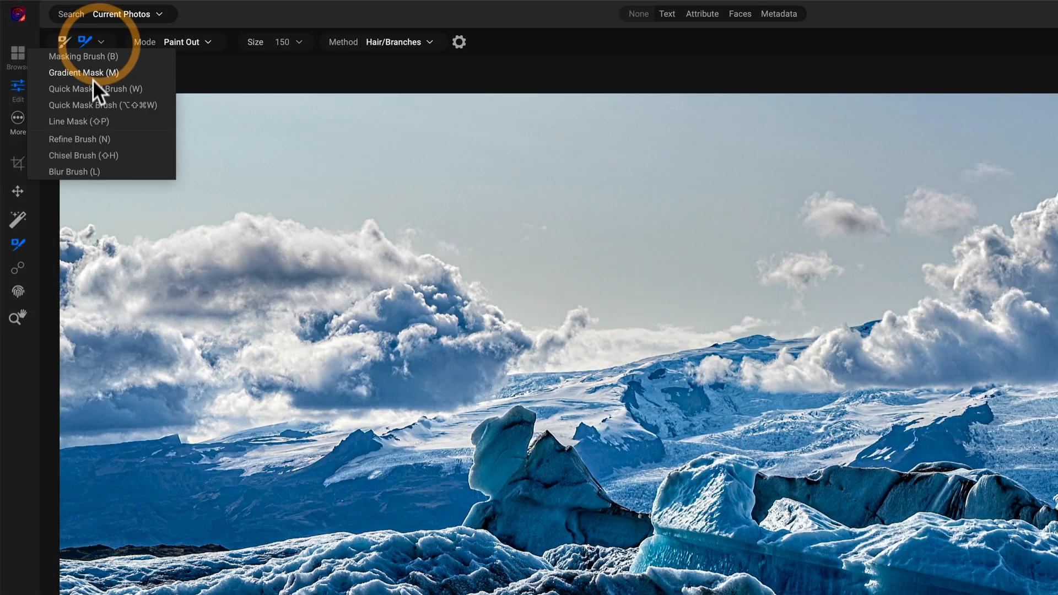
{"action": "mouse_move", "coordinate": [120, 140]}
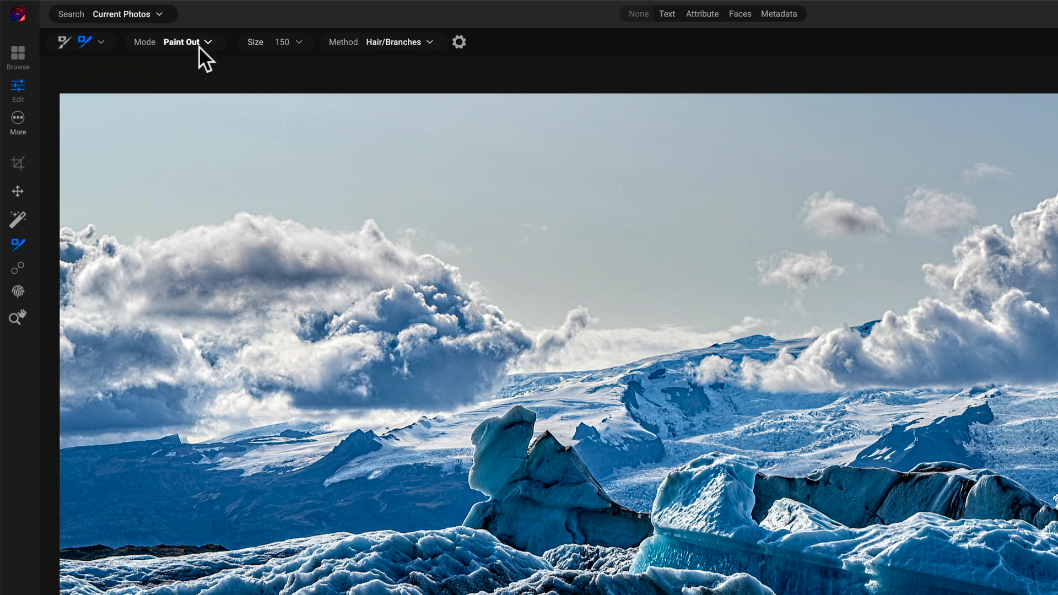
{"action": "mouse_move", "coordinate": [376, 61]}
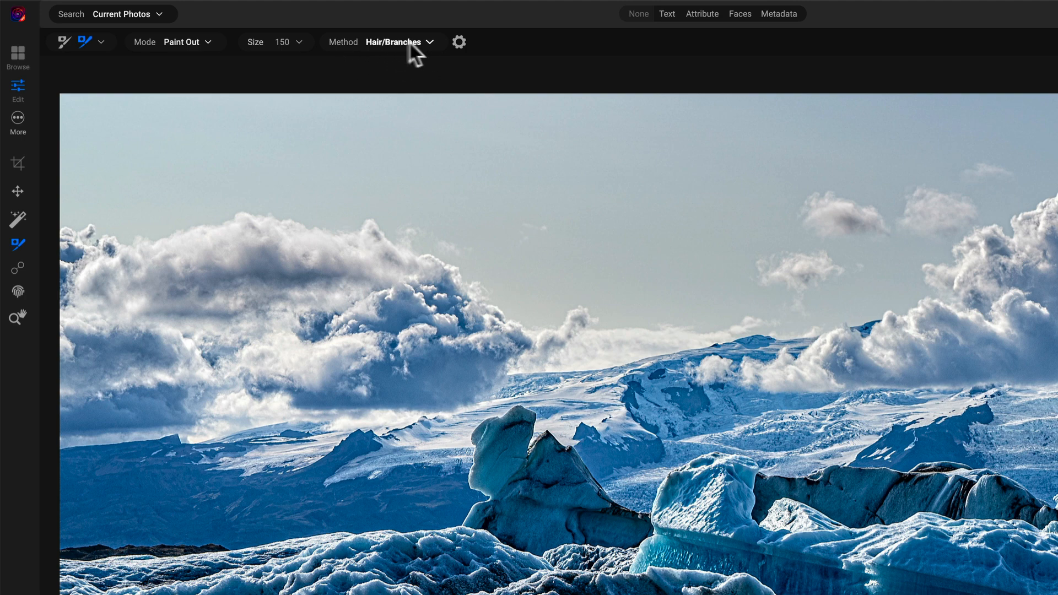
{"action": "mouse_move", "coordinate": [411, 51]}
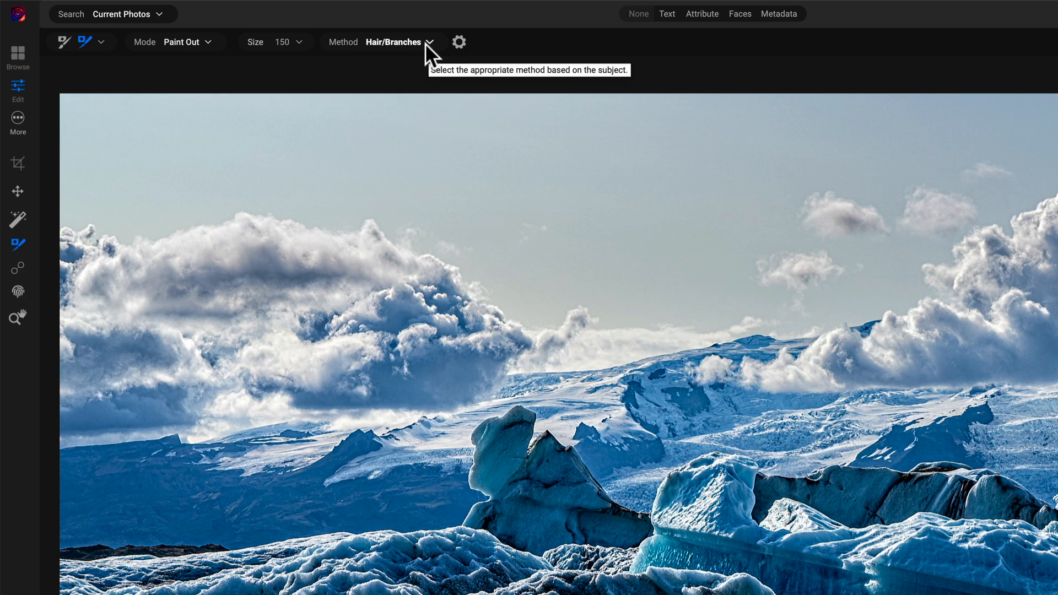
{"action": "left_click", "coordinate": [400, 42]}
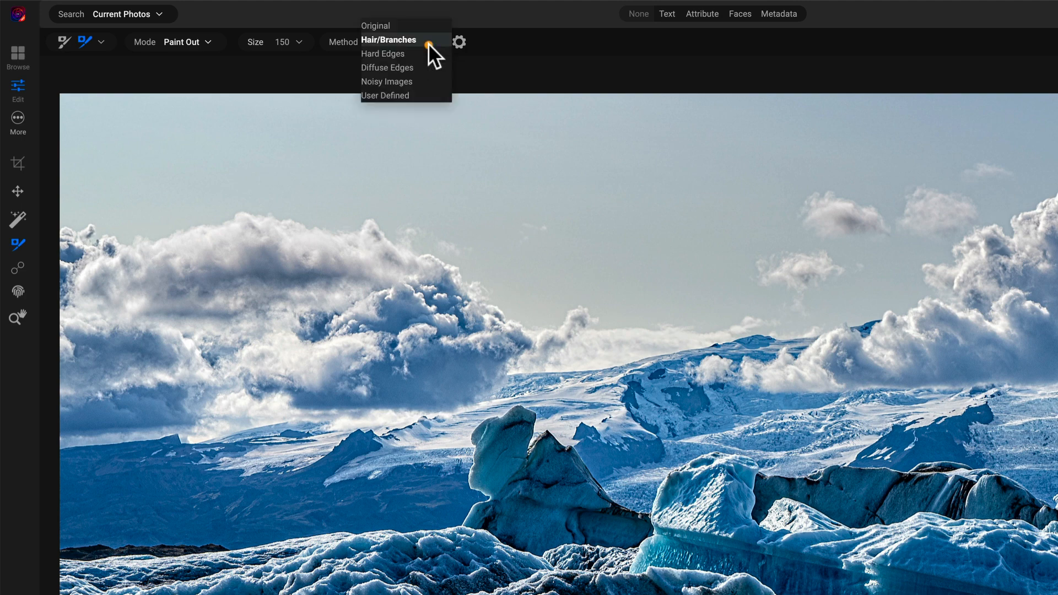
{"action": "left_click", "coordinate": [382, 53]}
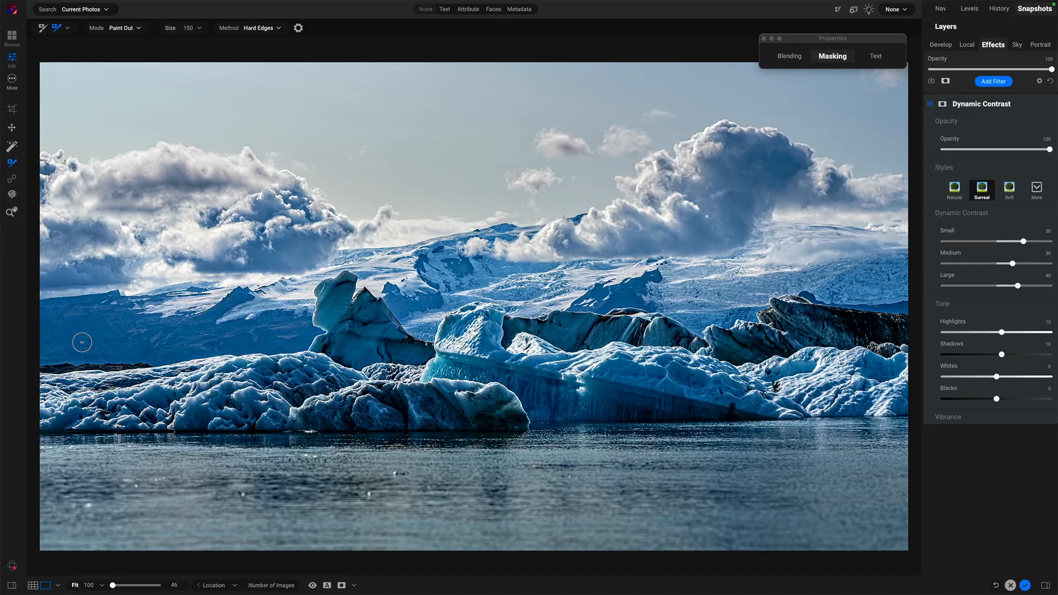
{"action": "mouse_move", "coordinate": [44, 370]}
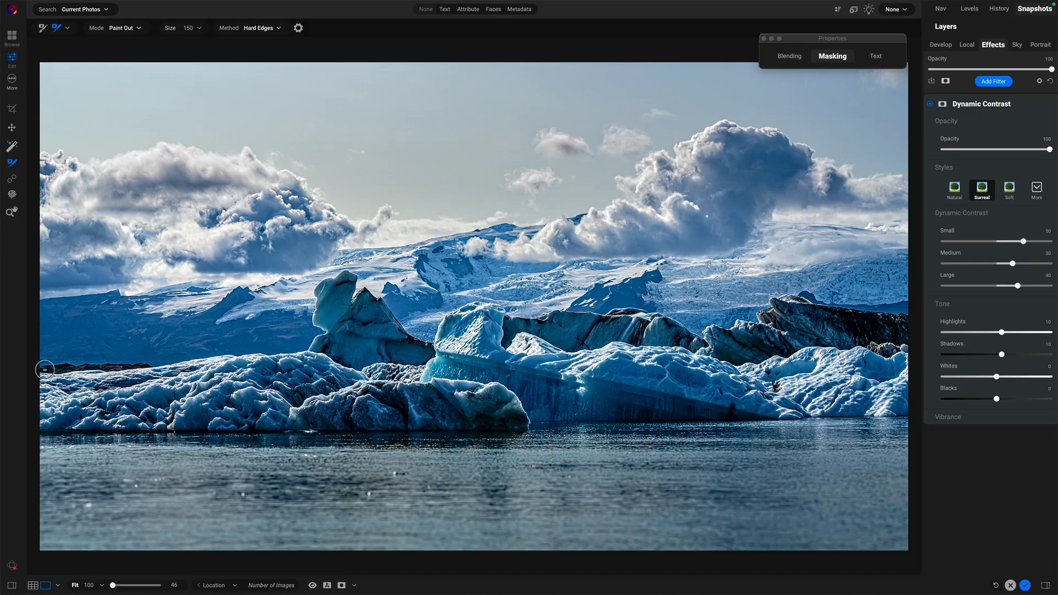
- Trace a closed loop around the central iceberg band so the mask fills the encircled ice
{"action": "left_click_drag", "start_coordinate": [44, 369], "coordinate": [114, 368]}
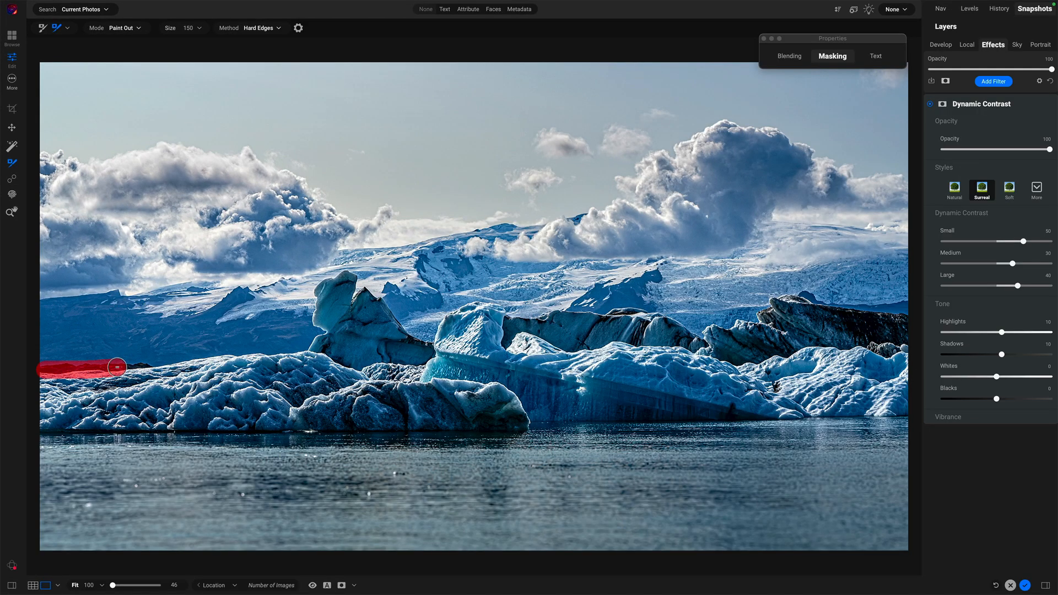
{"action": "left_click_drag", "start_coordinate": [115, 367], "coordinate": [307, 345]}
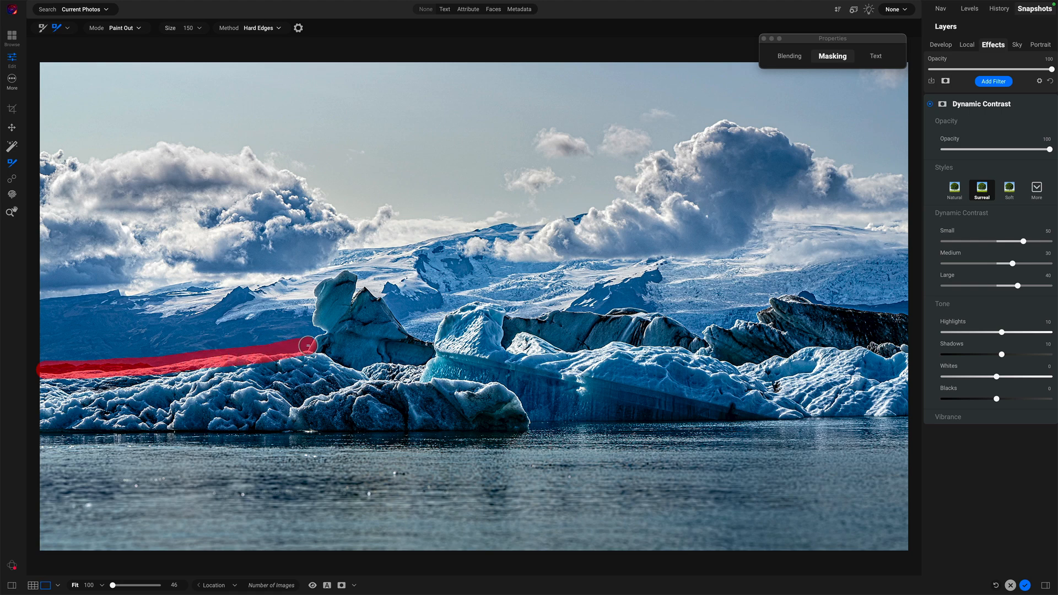
{"action": "left_click_drag", "start_coordinate": [306, 345], "coordinate": [347, 291]}
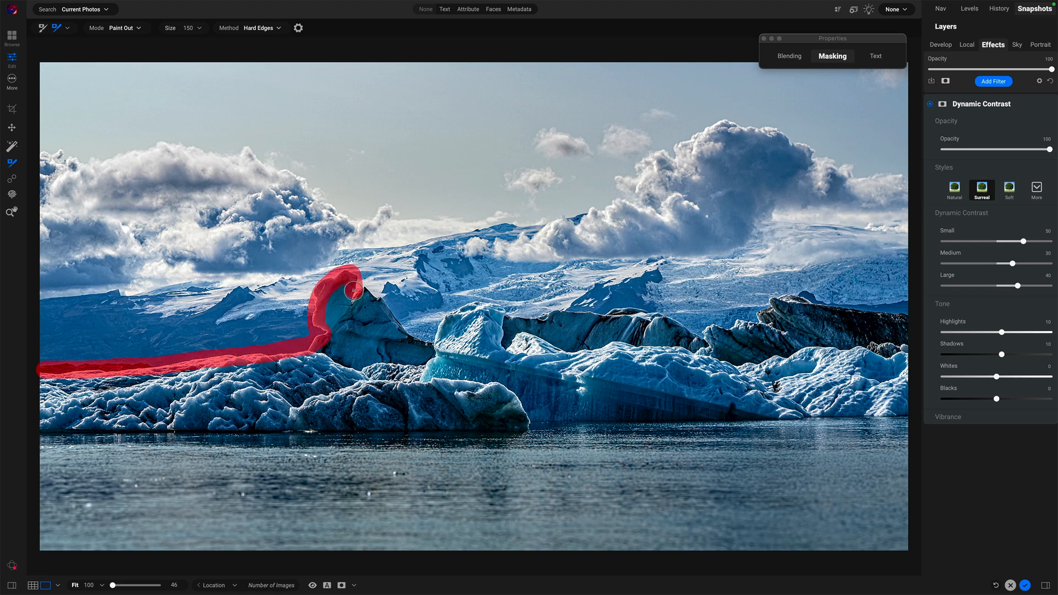
{"action": "left_click_drag", "start_coordinate": [344, 290], "coordinate": [459, 318]}
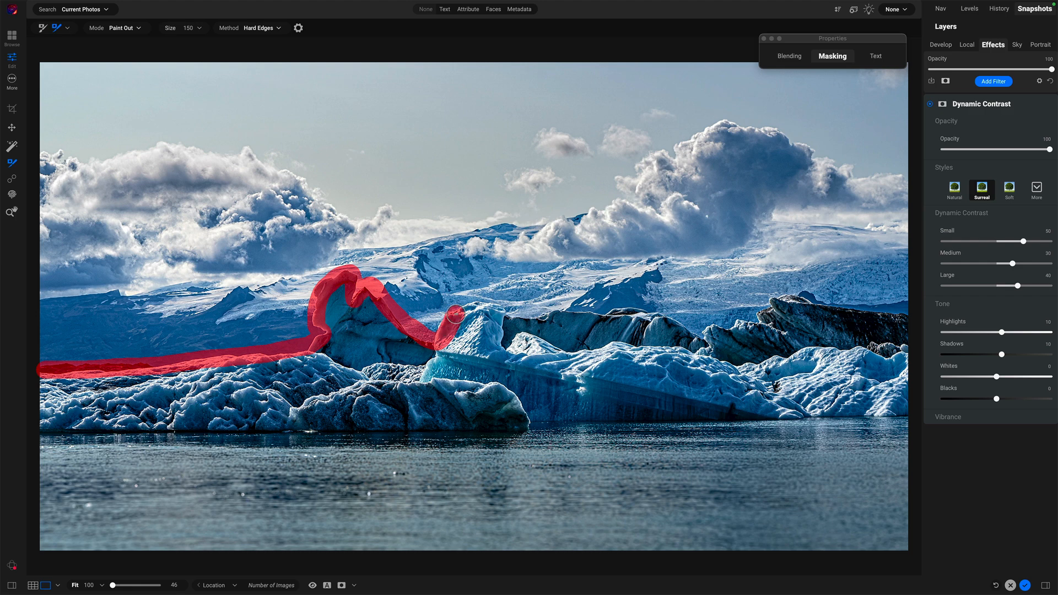
{"action": "left_click_drag", "start_coordinate": [459, 314], "coordinate": [648, 315]}
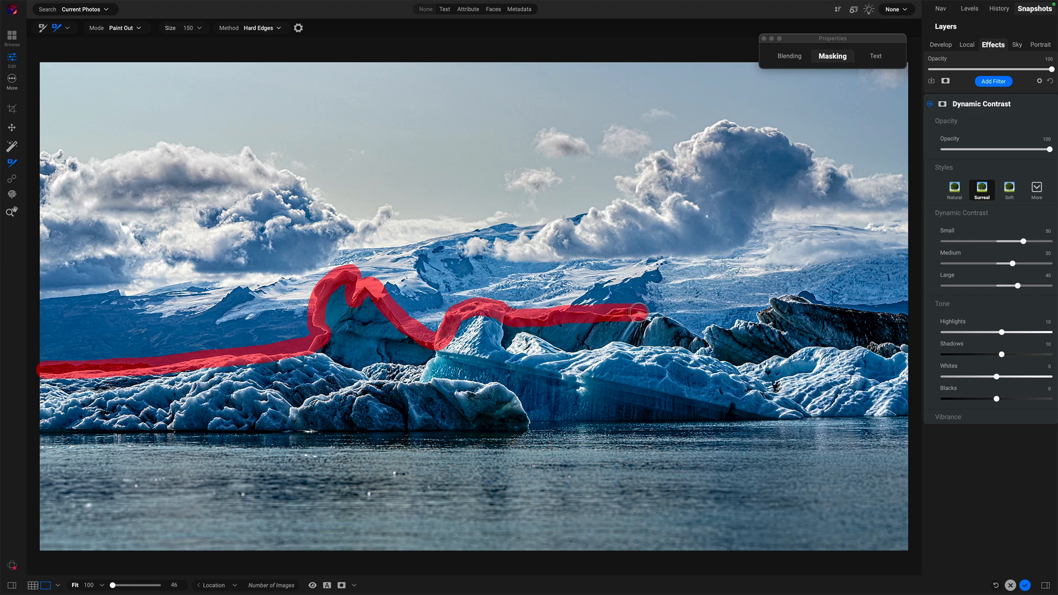
{"action": "left_click_drag", "start_coordinate": [620, 311], "coordinate": [811, 304]}
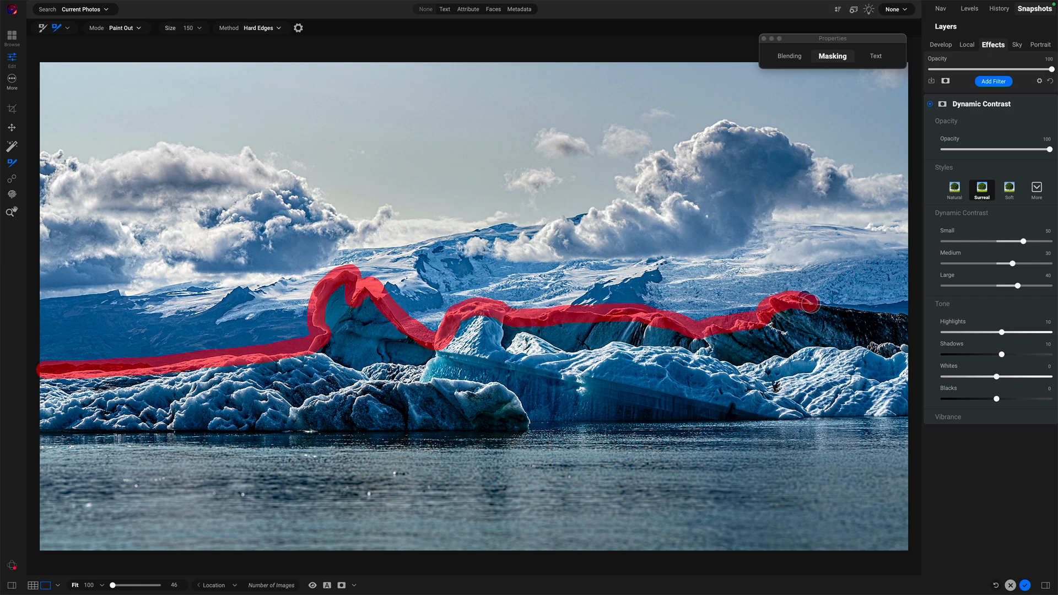
{"action": "left_click_drag", "start_coordinate": [807, 302], "coordinate": [907, 401]}
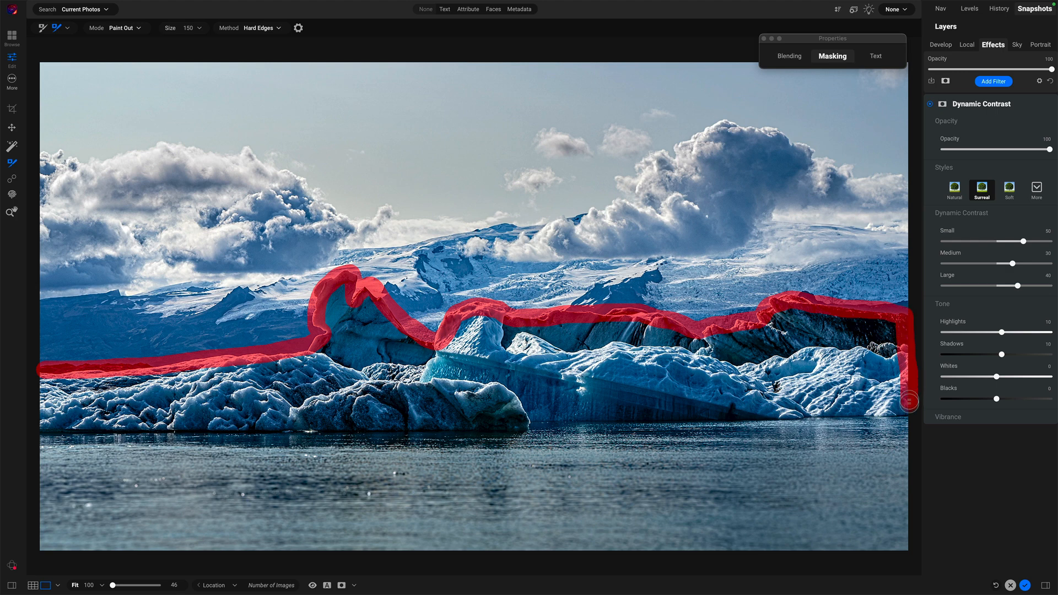
{"action": "left_click_drag", "start_coordinate": [910, 401], "coordinate": [636, 429]}
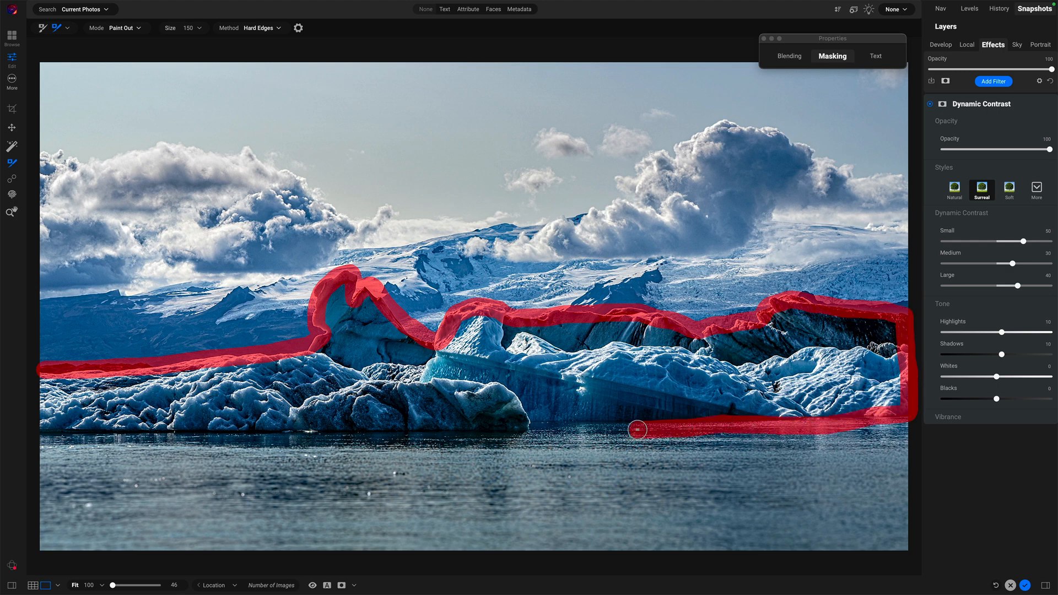
{"action": "left_click_drag", "start_coordinate": [637, 429], "coordinate": [272, 434]}
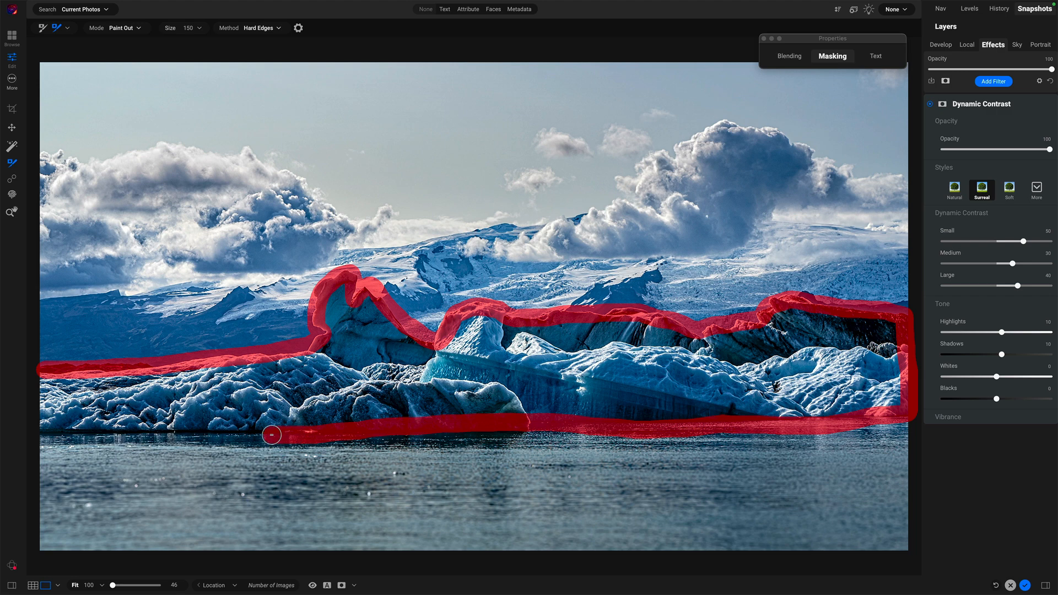
{"action": "left_click_drag", "start_coordinate": [271, 435], "coordinate": [42, 428]}
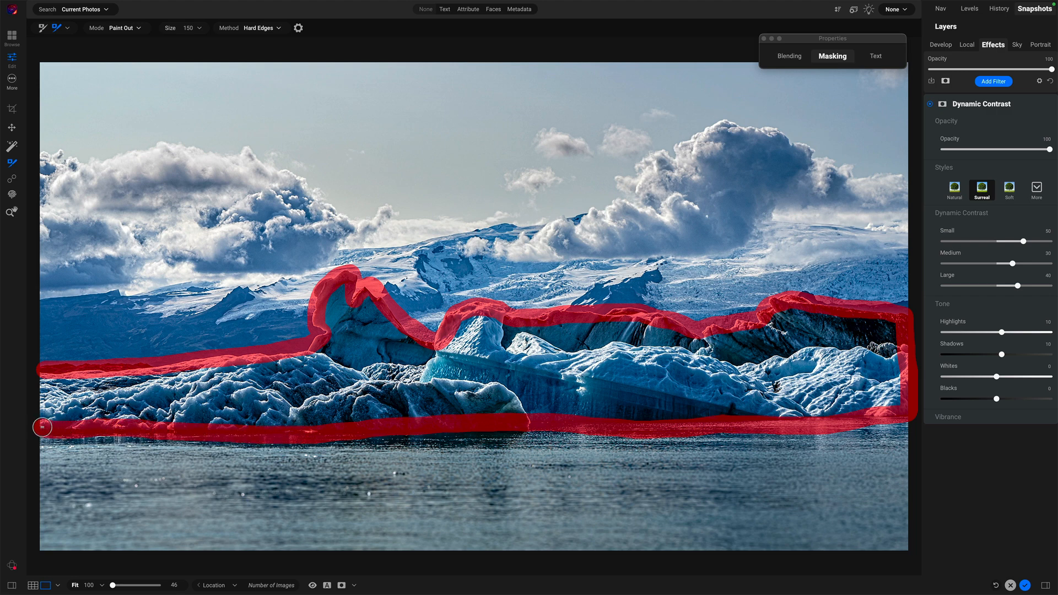
{"action": "left_click_drag", "start_coordinate": [42, 427], "coordinate": [42, 371]}
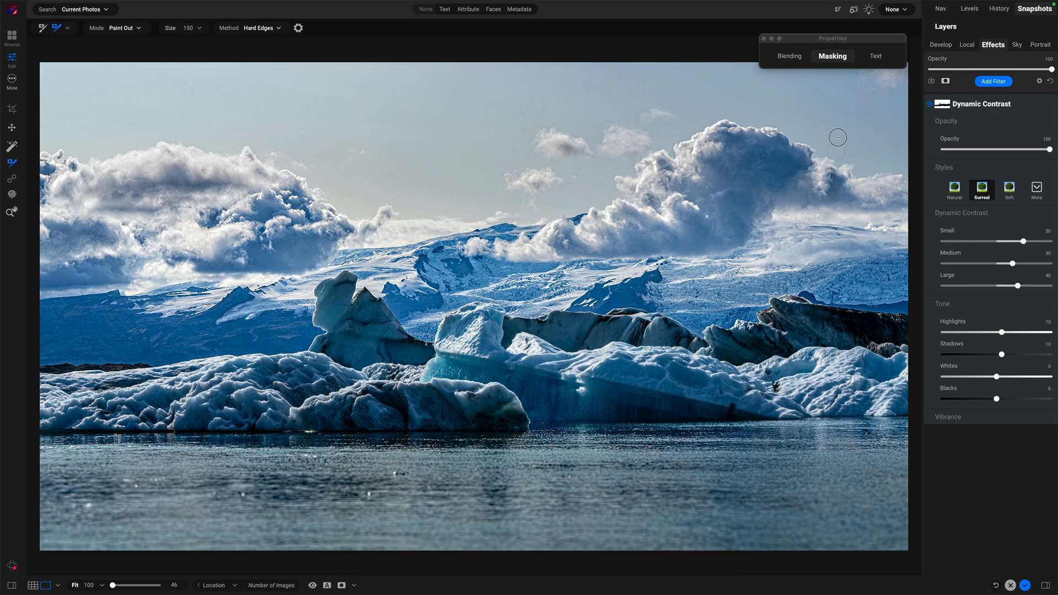
- Compare the filter off and on, then switch Dynamic Contrast from Surreal to the Natural style
{"action": "left_click", "coordinate": [832, 55]}
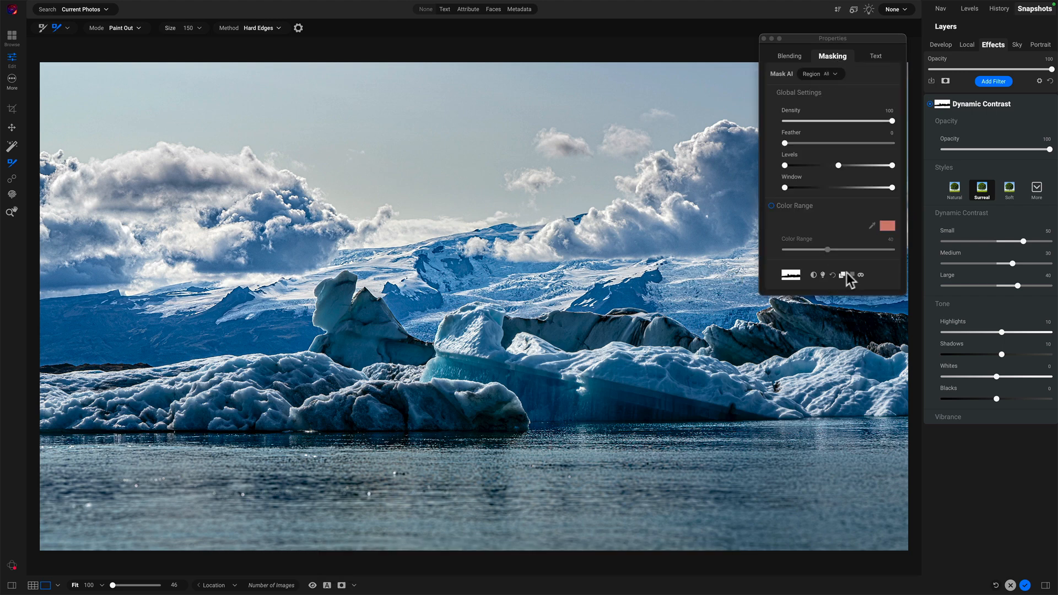
{"action": "left_click", "coordinate": [814, 275]}
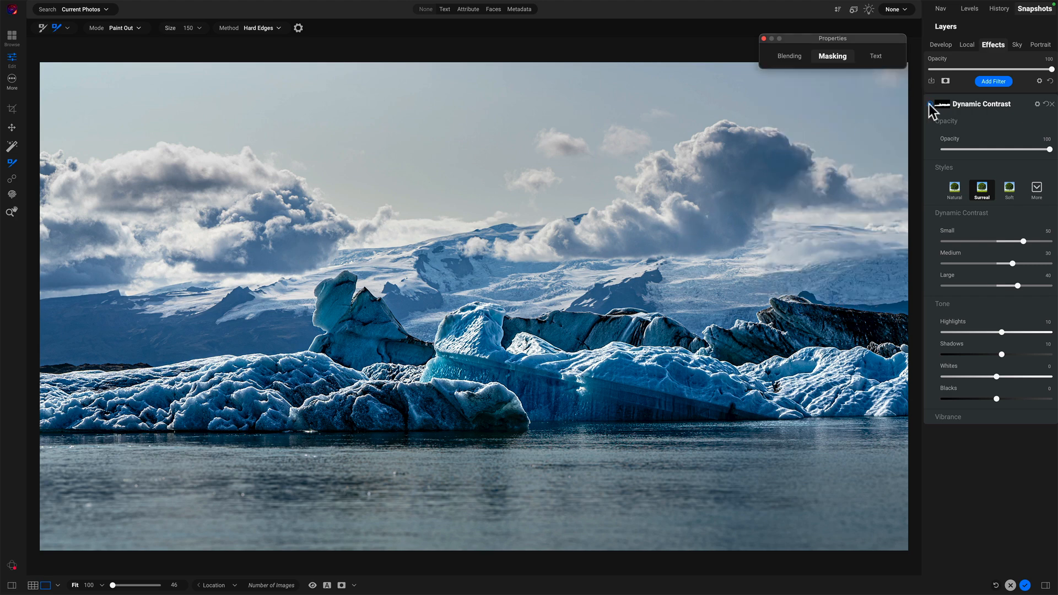
{"action": "left_click", "coordinate": [933, 104]}
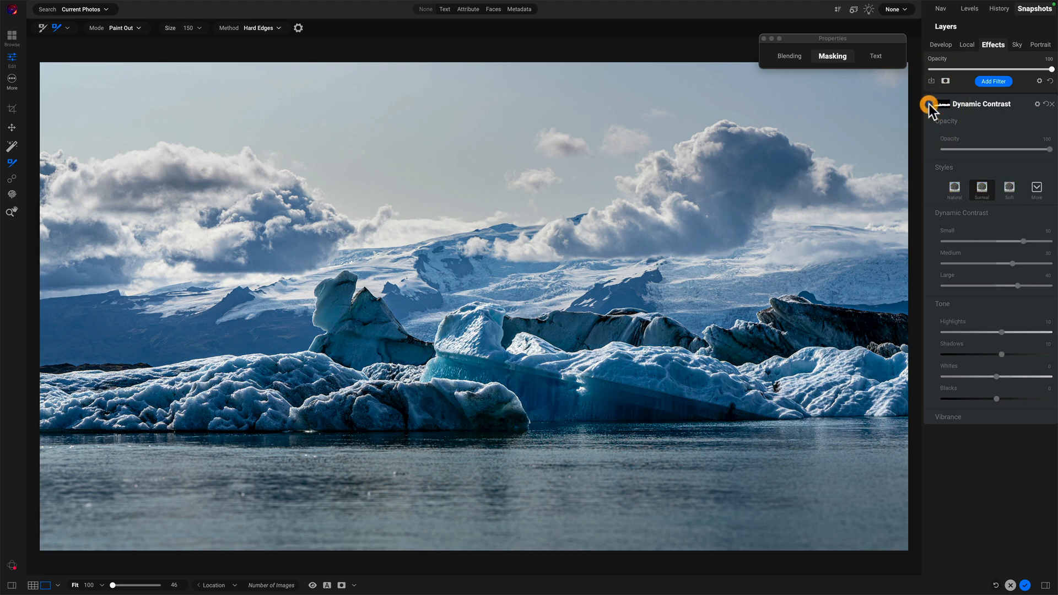
{"action": "left_click", "coordinate": [955, 188]}
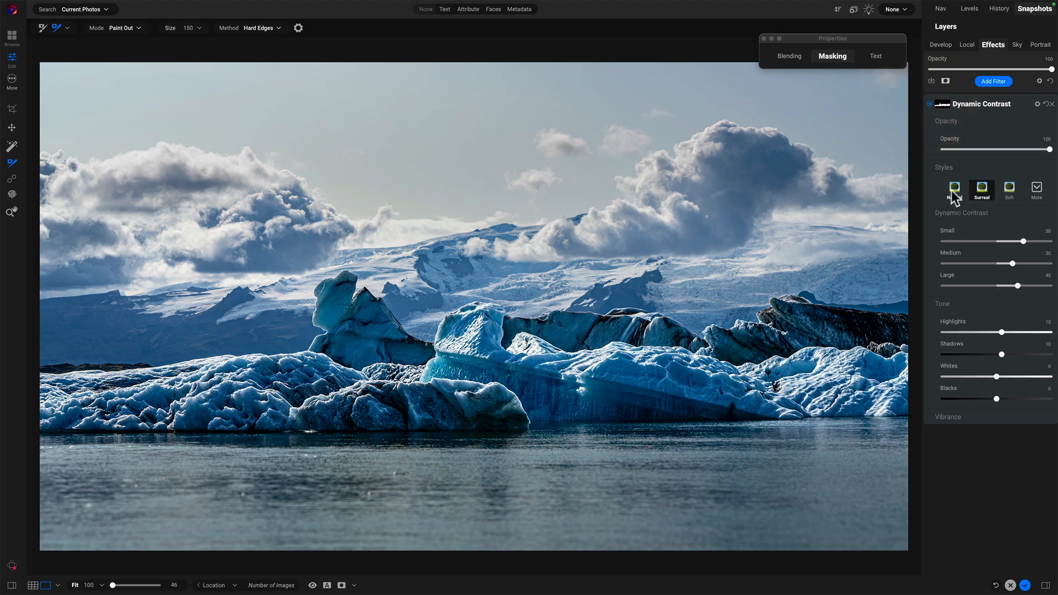
{"action": "left_click", "coordinate": [954, 190]}
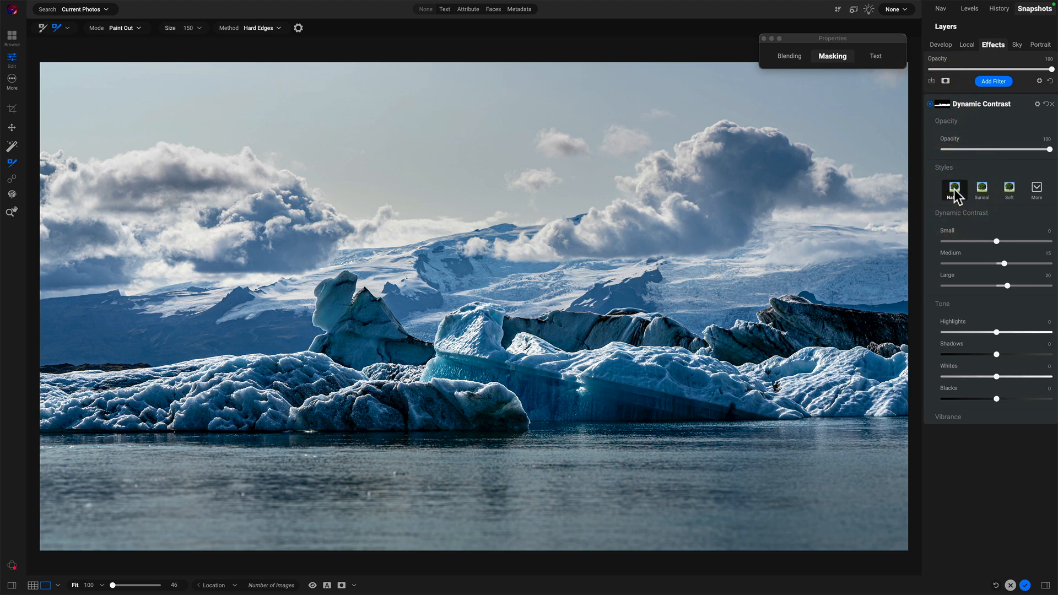